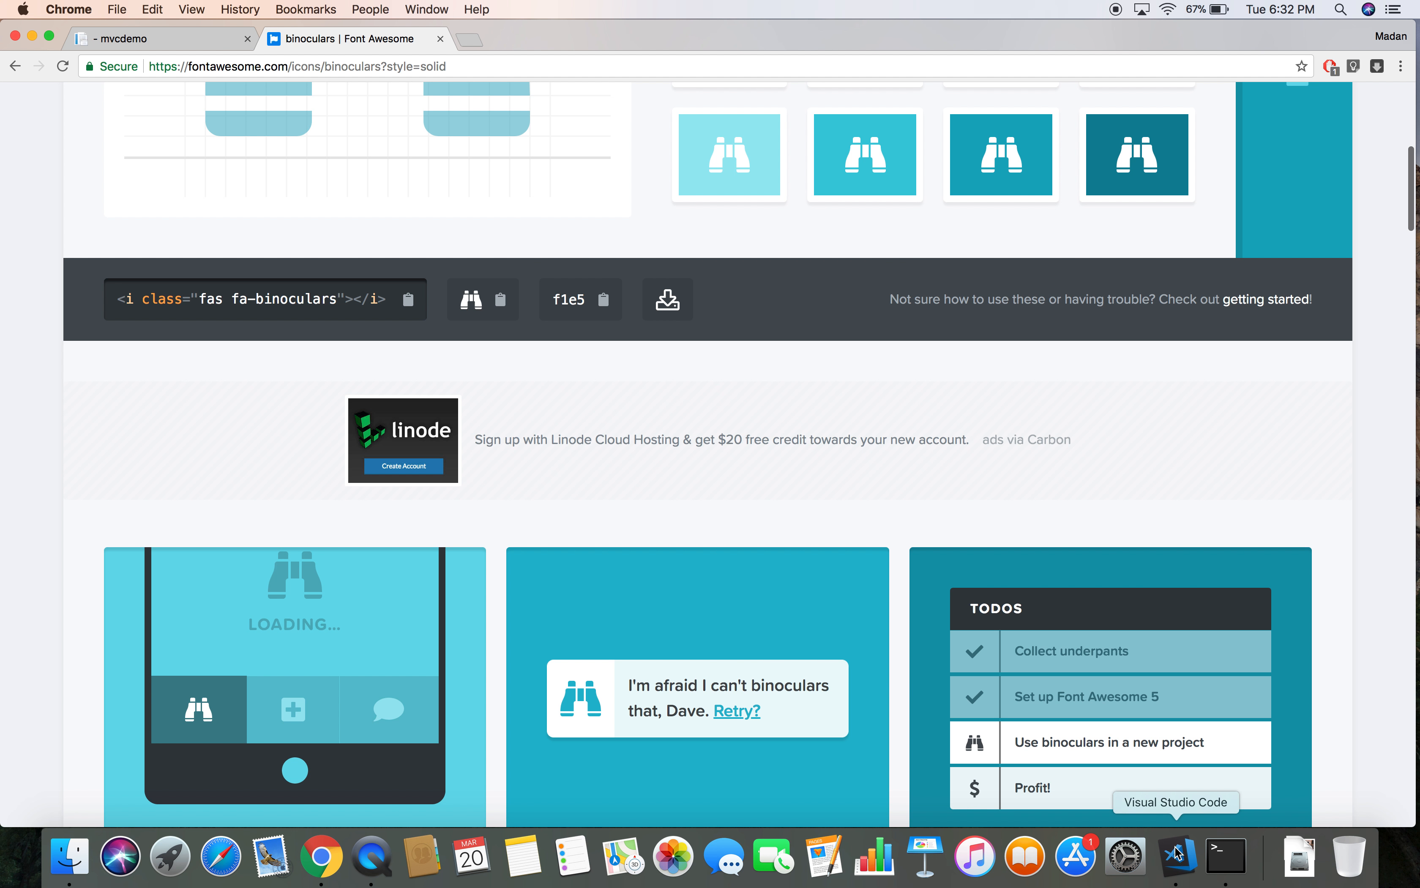
# Switch from the Font Awesome page back to Visual Studio Code.
pyautogui.click(1177, 855)
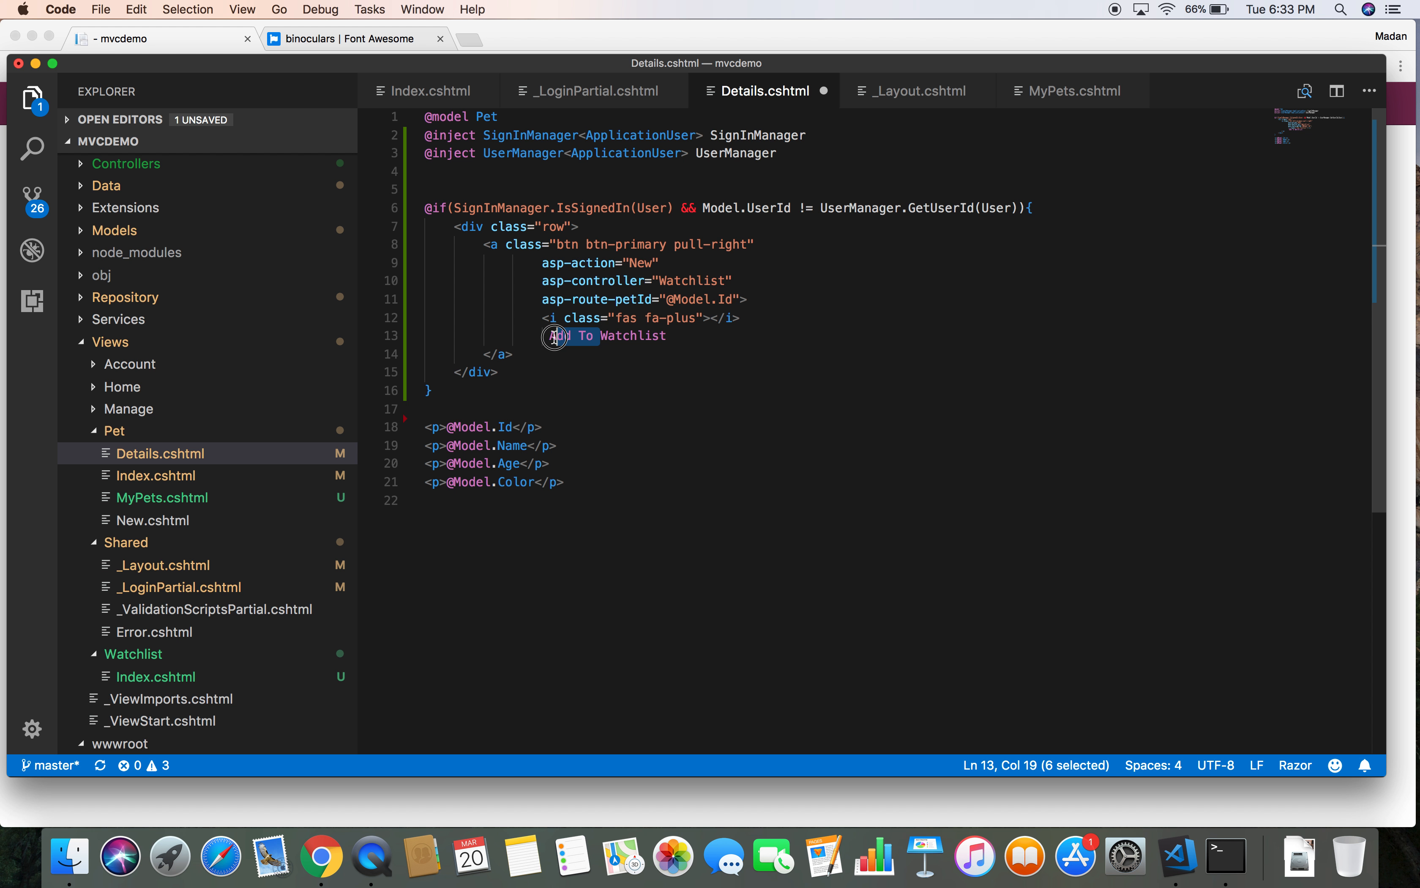
pyautogui.click(1068, 90)
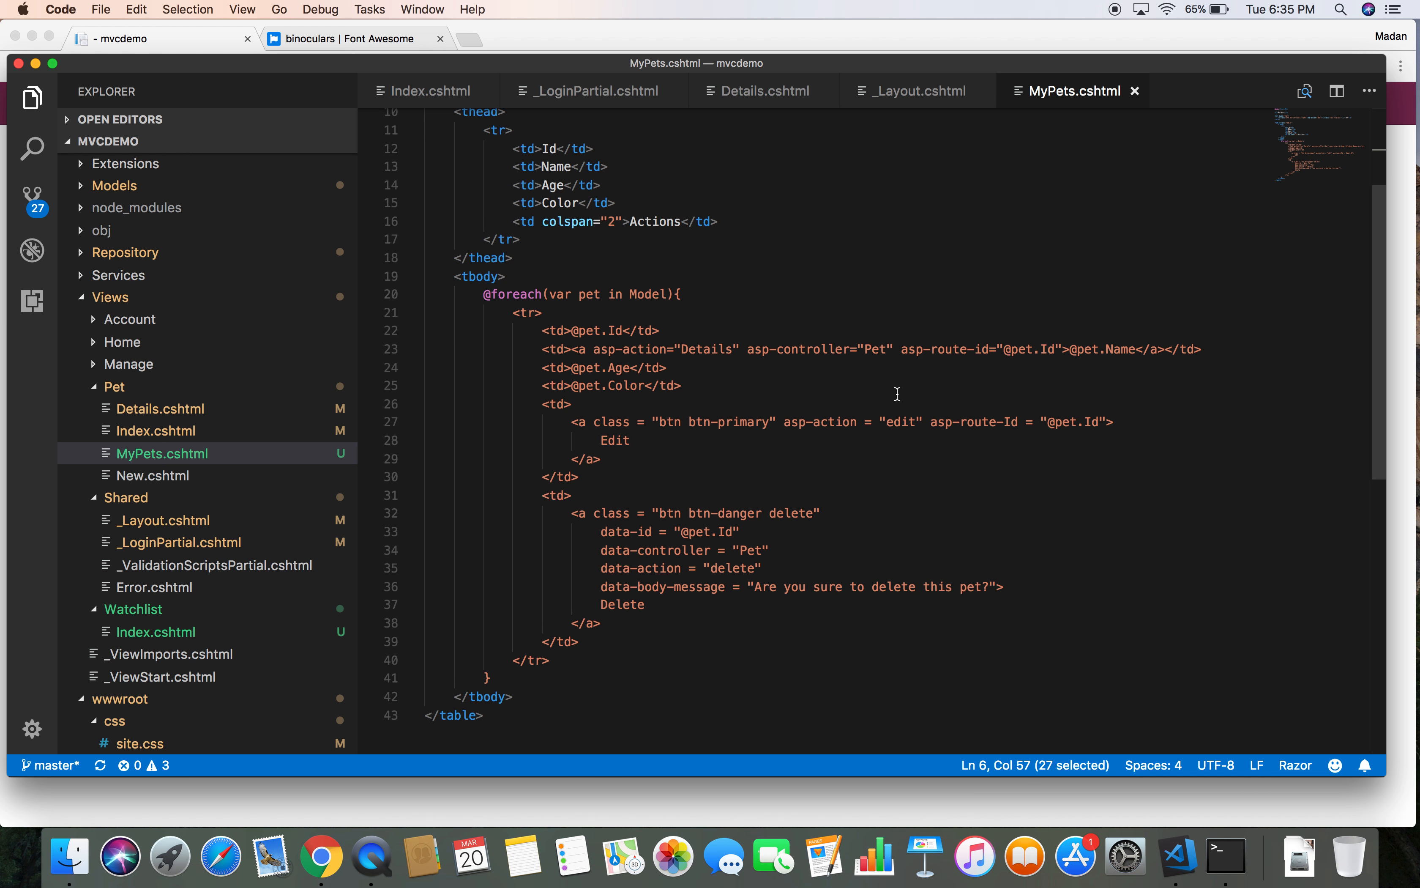
# Add <i class="fas fa-edit"></i> before the Edit text in MyPets.cshtml's btn-primary anchor.
pyautogui.scroll(-3)
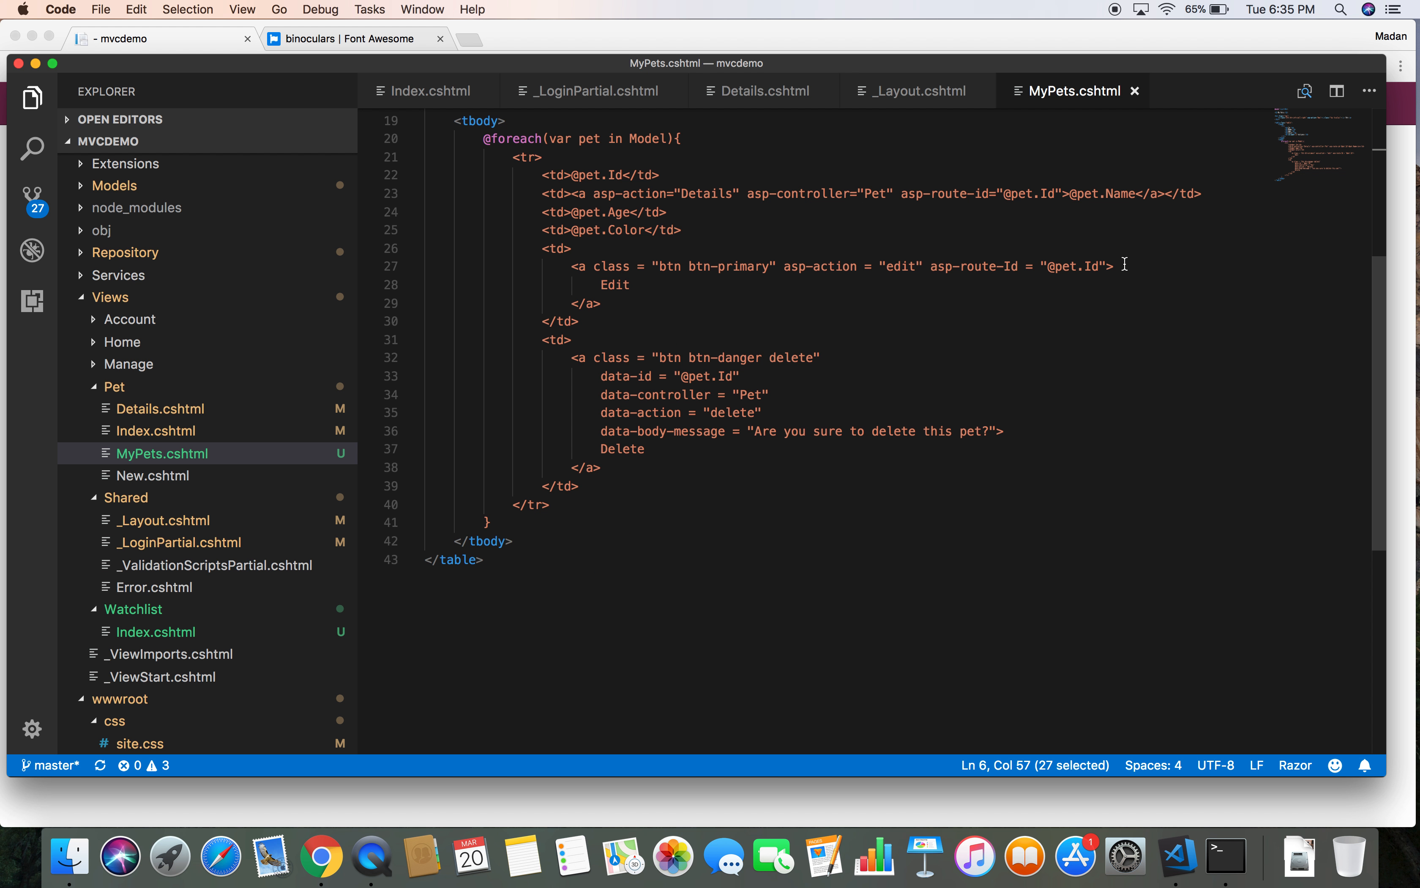
pyautogui.write('<i class="fas fa-edit"></i>')
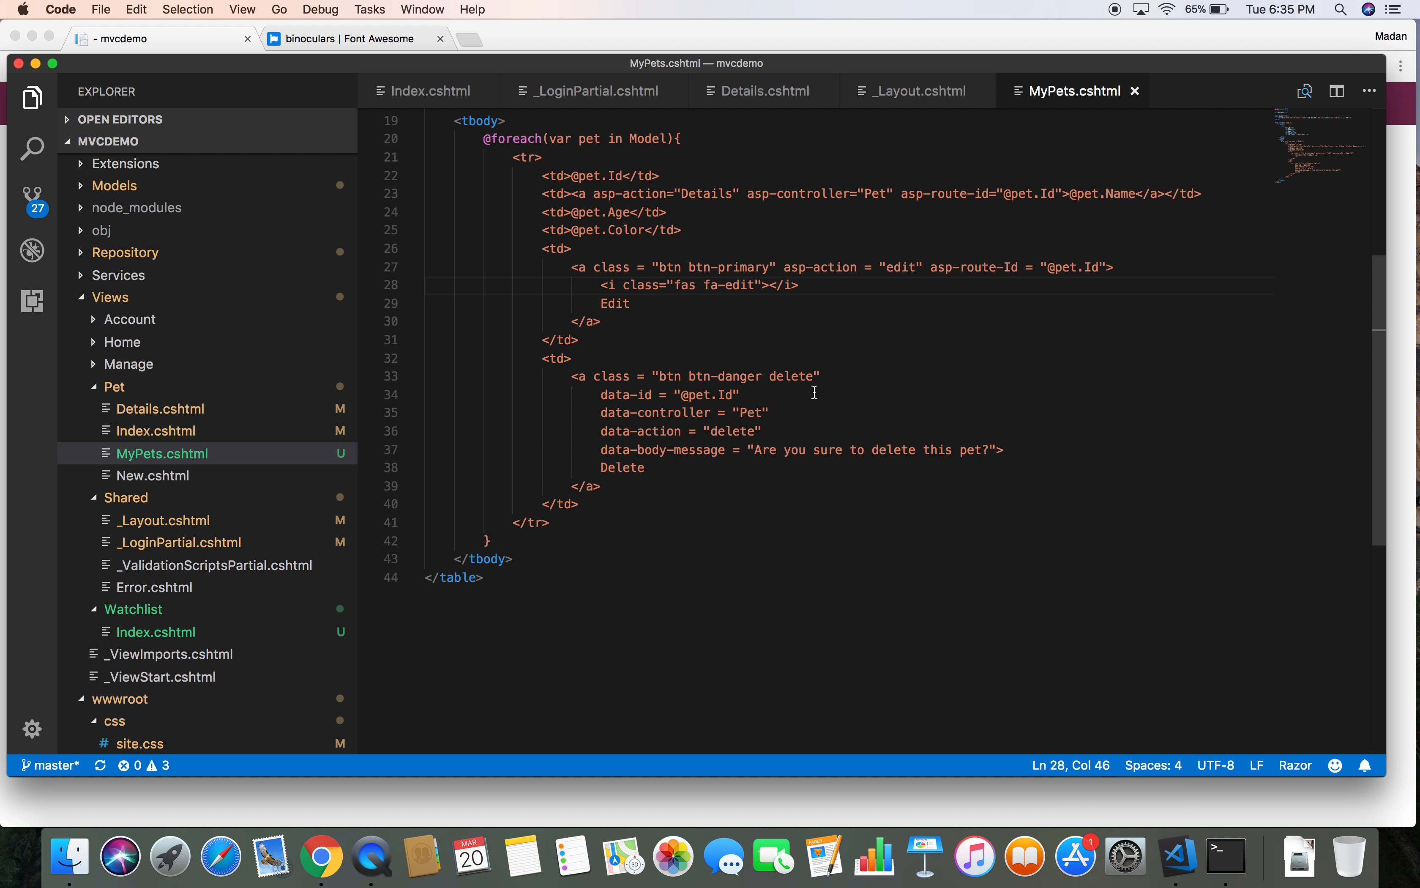